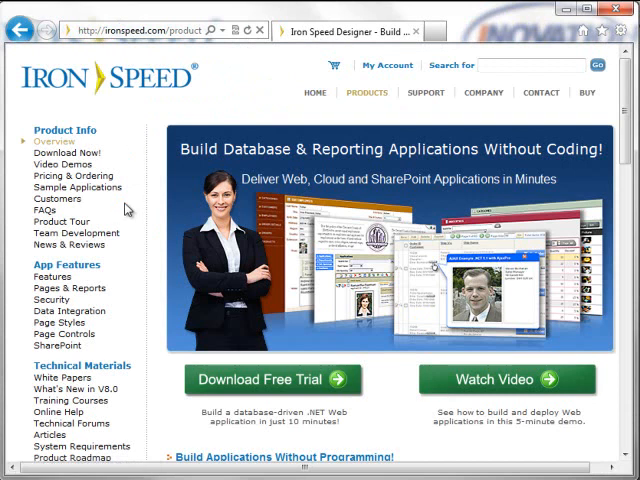
mouse_move(124, 240)
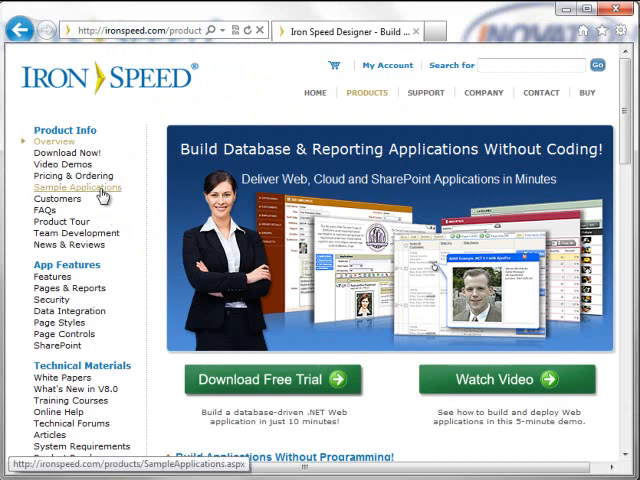
- Show the Iron Speed Sample Applications page listing the Custom Job Application System
click(76, 188)
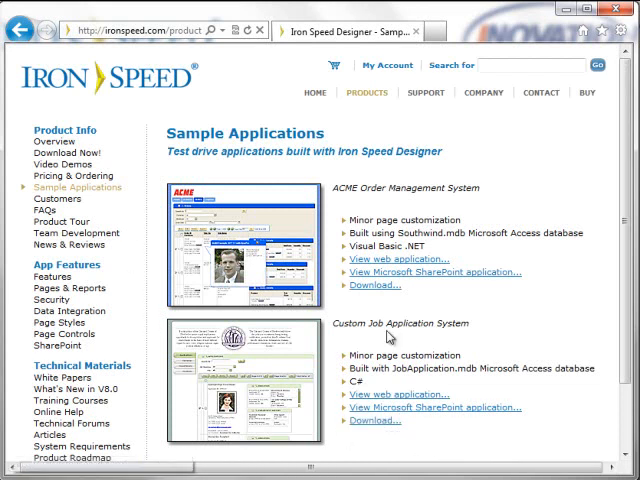
mouse_move(368, 420)
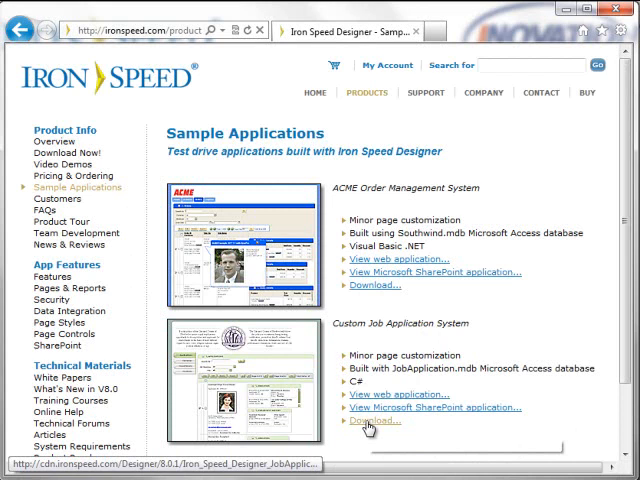
mouse_move(372, 420)
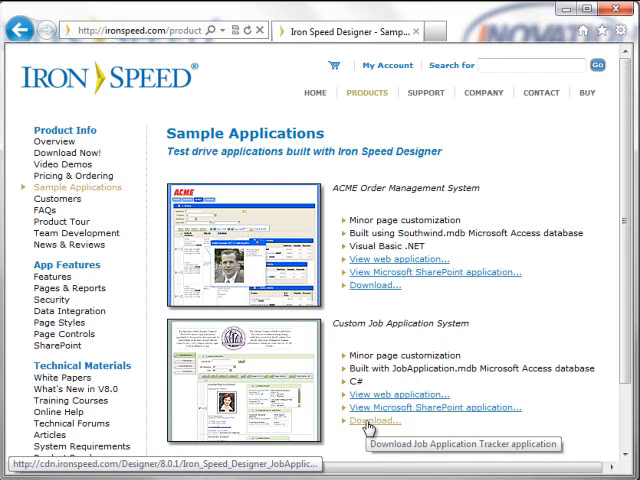
mouse_move(520, 112)
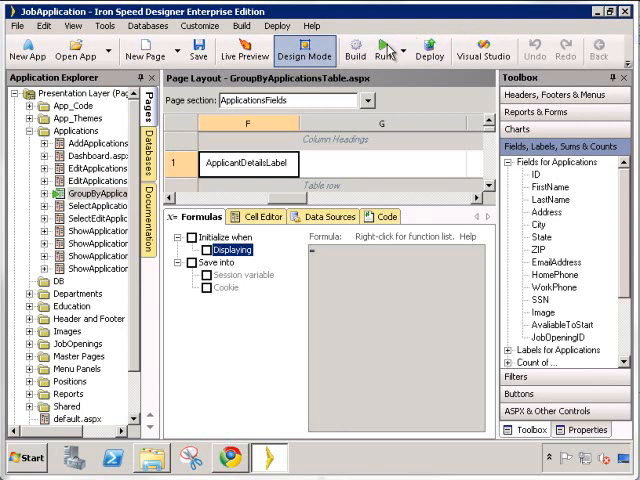
click(244, 48)
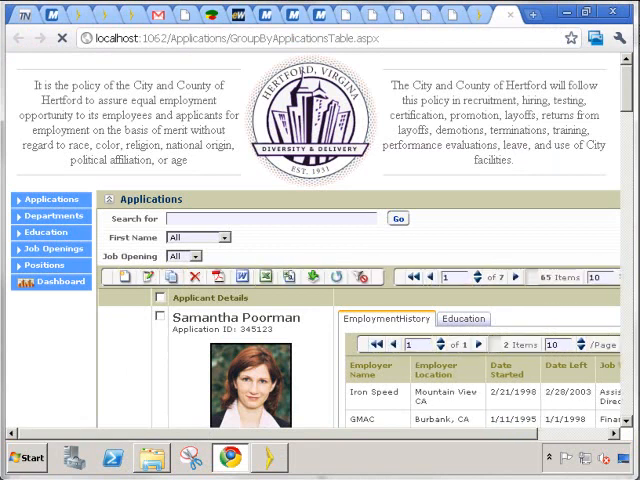
click(48, 216)
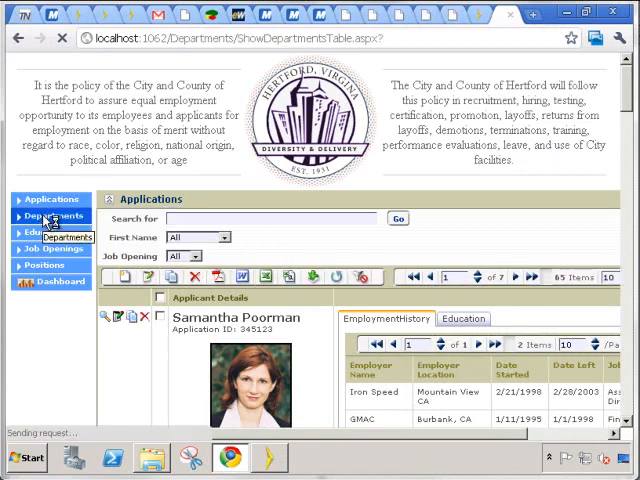
click(48, 216)
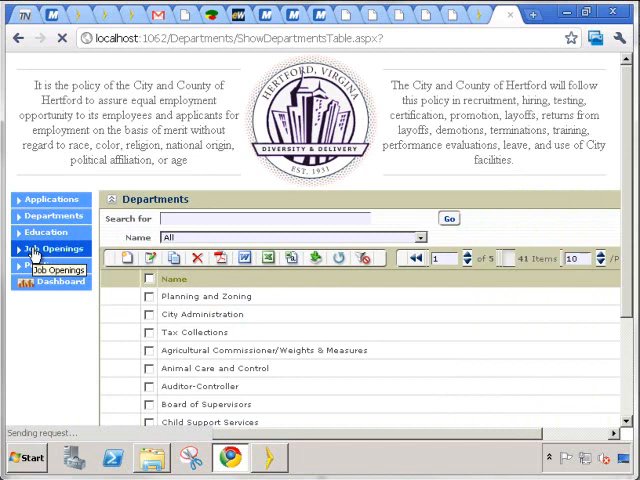
click(48, 250)
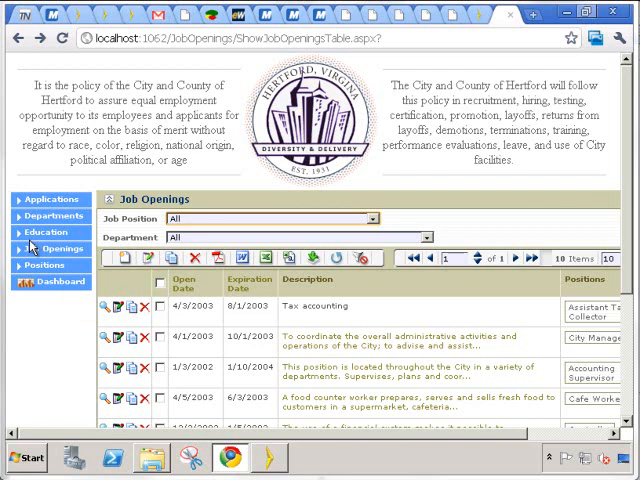
click(48, 216)
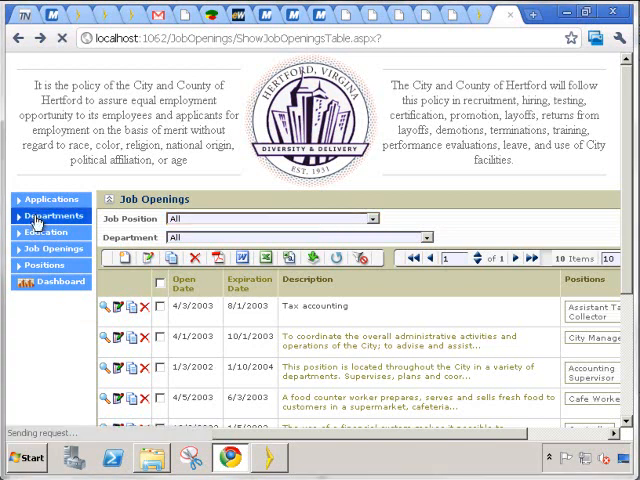
click(42, 216)
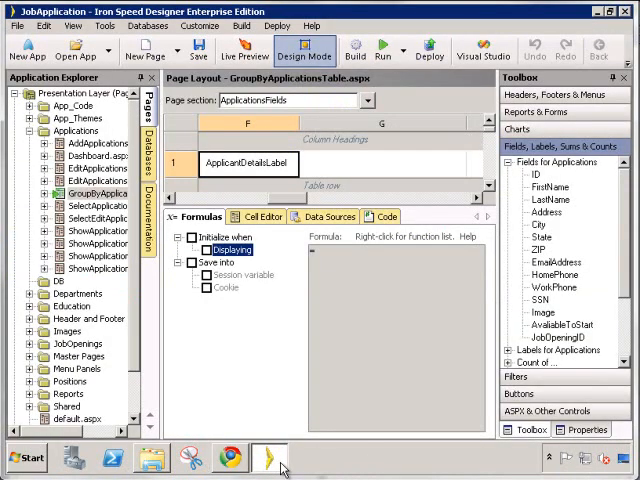
- Place an Applications count per department beside Name on the ShowDepartmentsTable.aspx layout
click(32, 292)
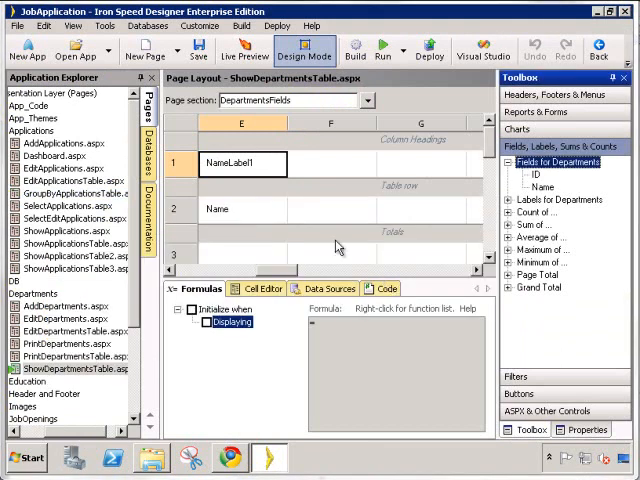
mouse_move(244, 224)
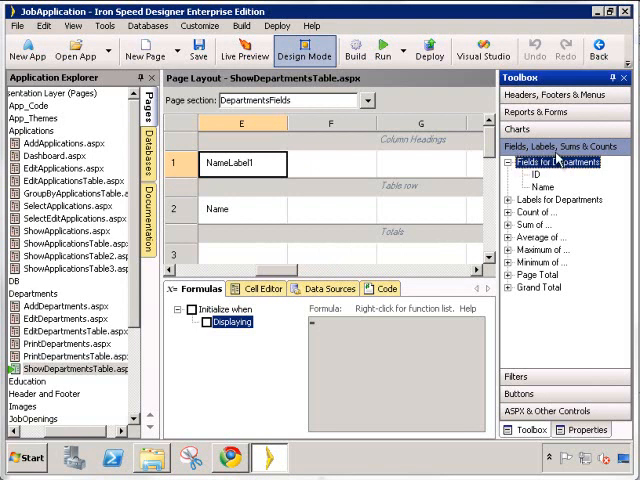
mouse_move(588, 196)
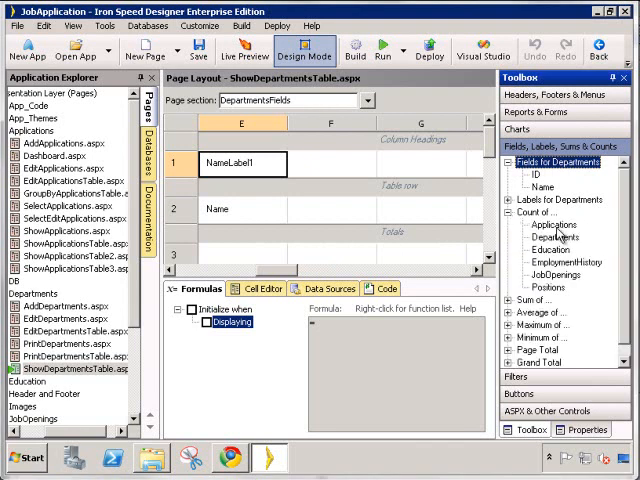
mouse_move(558, 230)
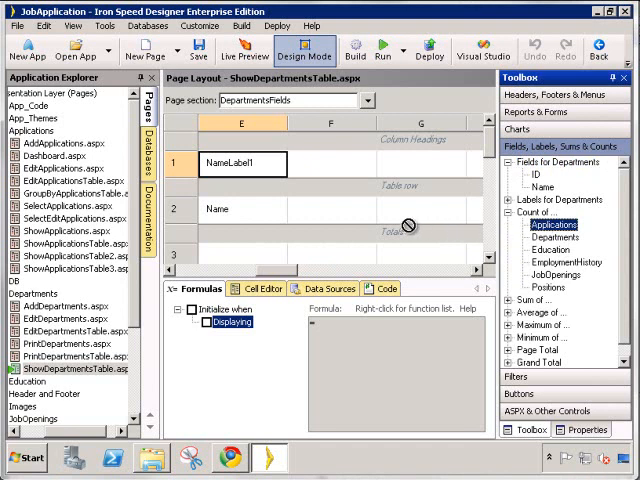
double_click(552, 224)
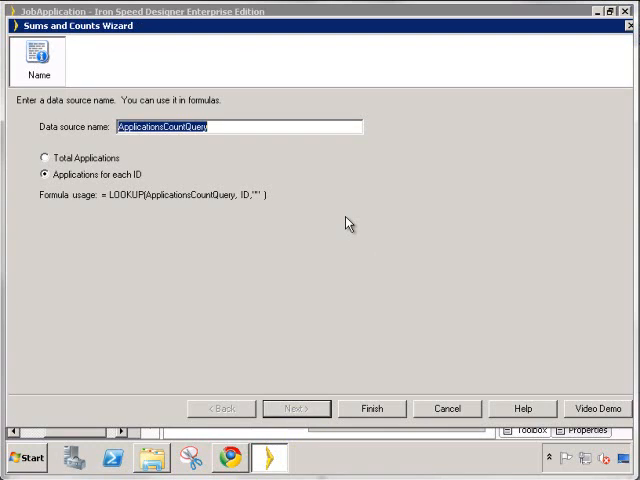
click(372, 408)
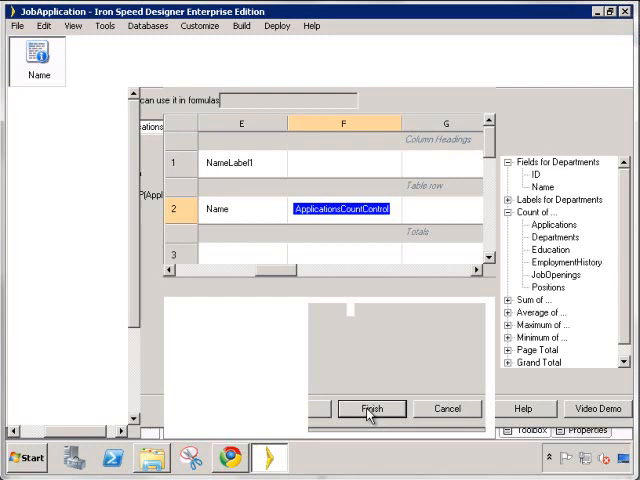
click(372, 408)
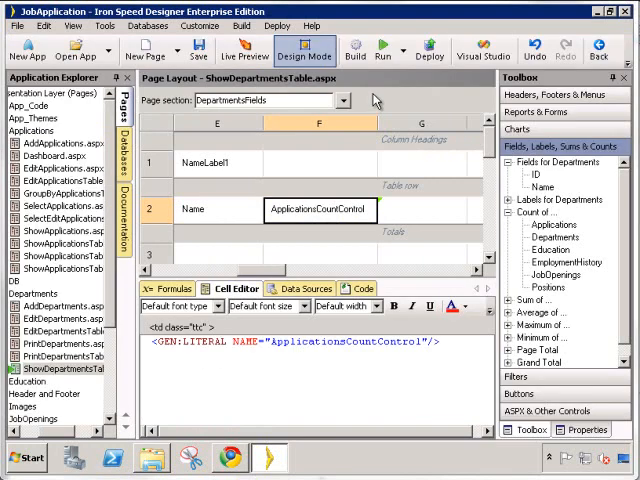
click(356, 50)
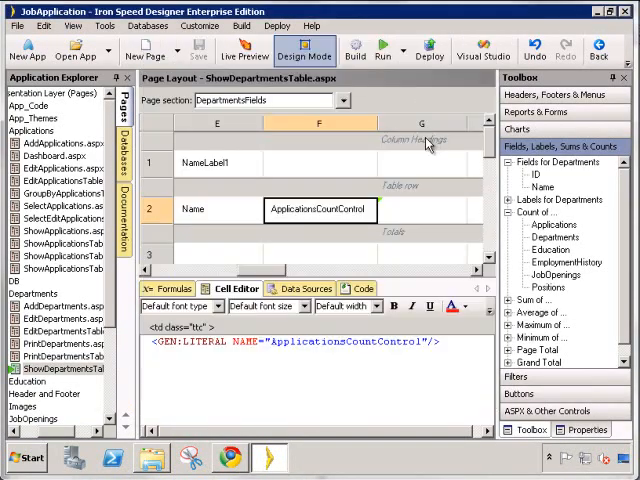
mouse_move(558, 284)
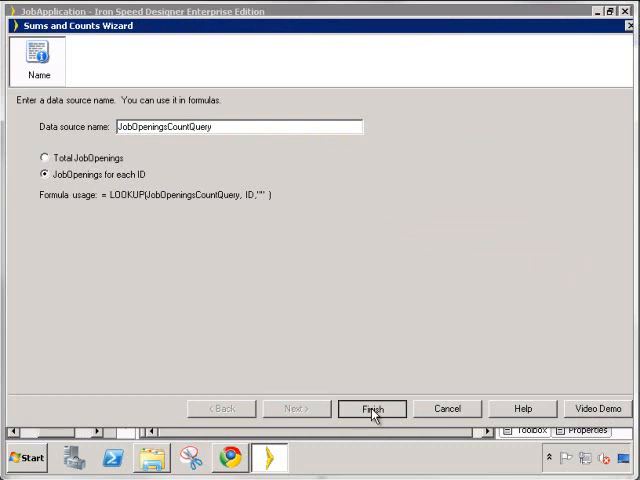
- Finish the per-department Job Openings count and head its column with a label reading Job Openings
click(372, 408)
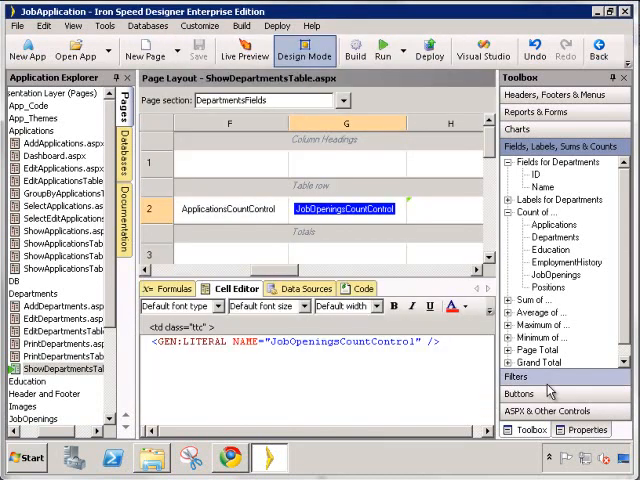
scroll(down, 3)
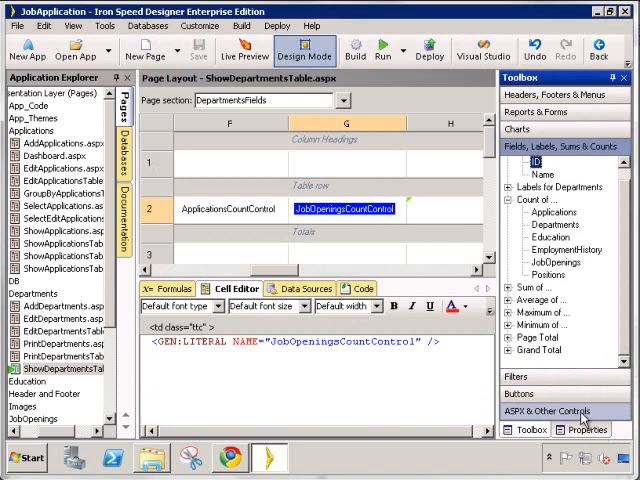
click(548, 412)
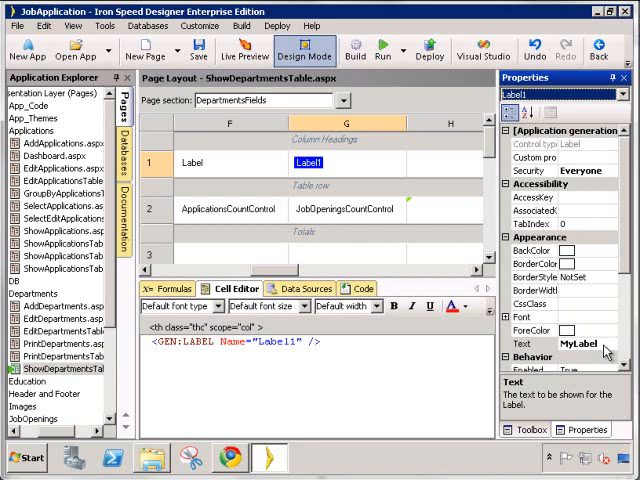
click(522, 344)
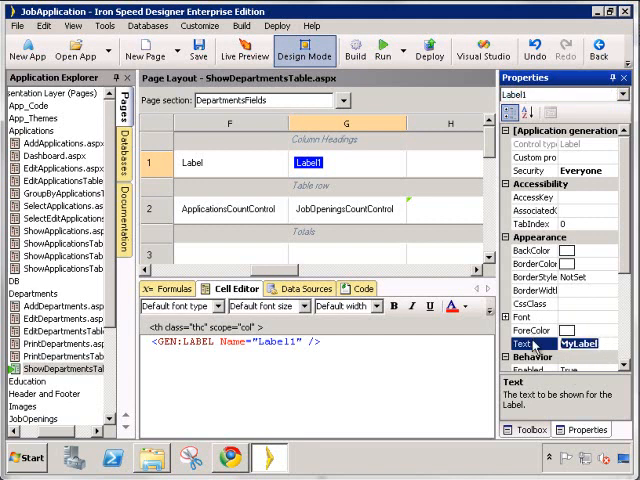
text(Job Openings)
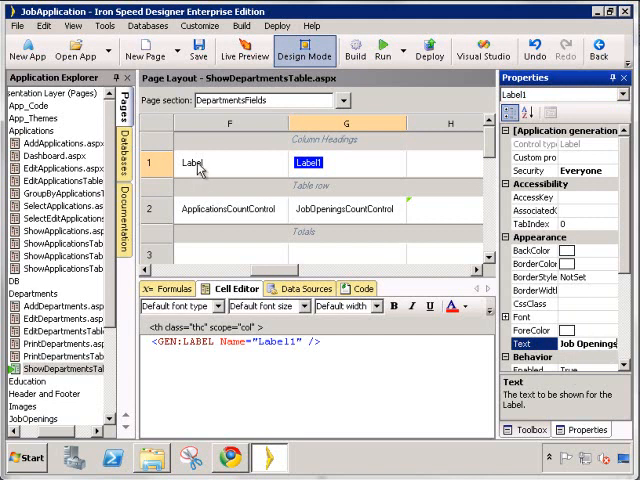
- Build and Run, review the Departments counts, then go to the Job Openings page
click(194, 164)
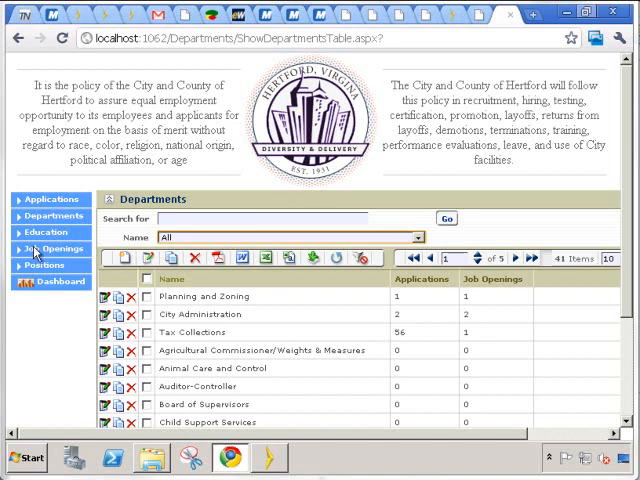
click(48, 248)
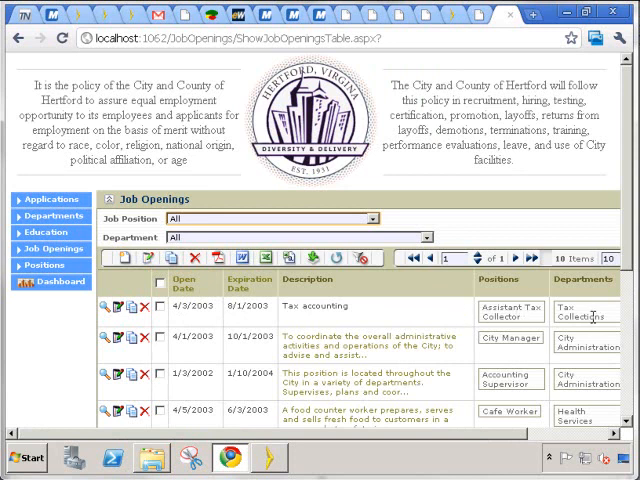
mouse_move(450, 330)
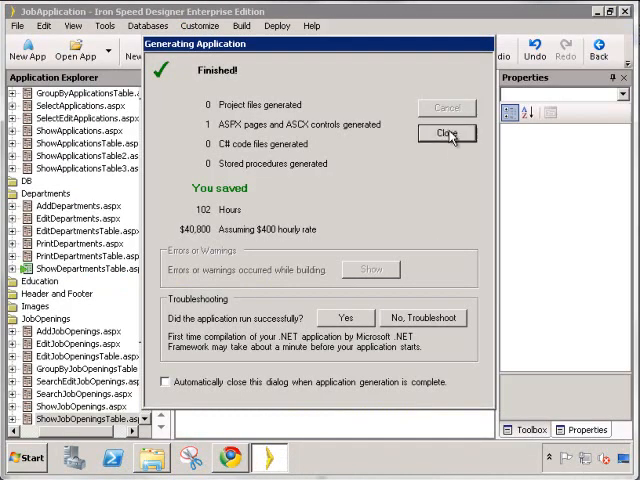
- Dismiss the generation summary and start a Count of Applications on the ShowJobOpeningsTable layout
click(448, 132)
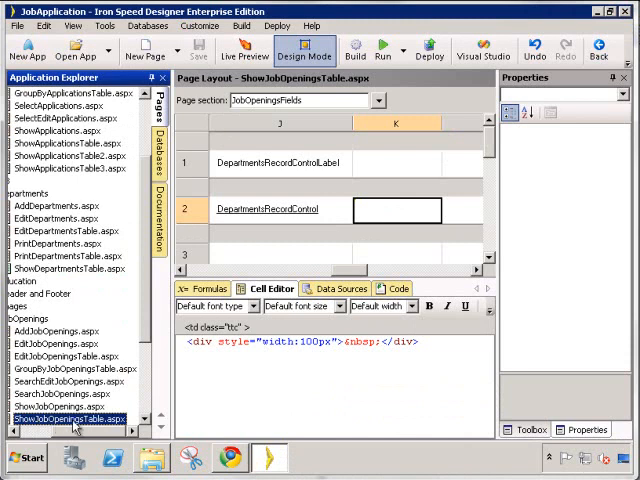
mouse_move(540, 340)
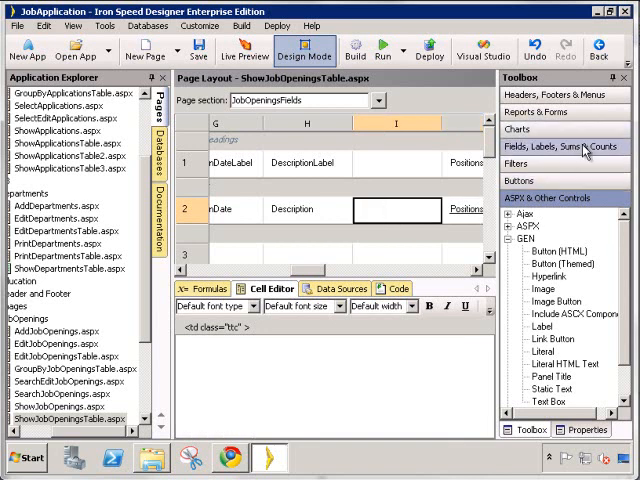
click(564, 146)
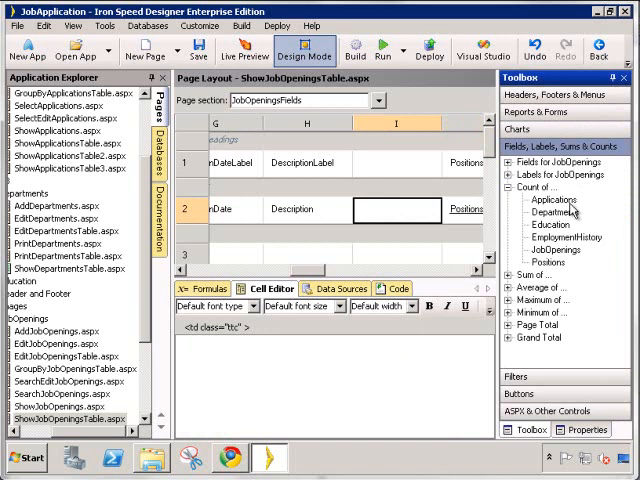
click(552, 200)
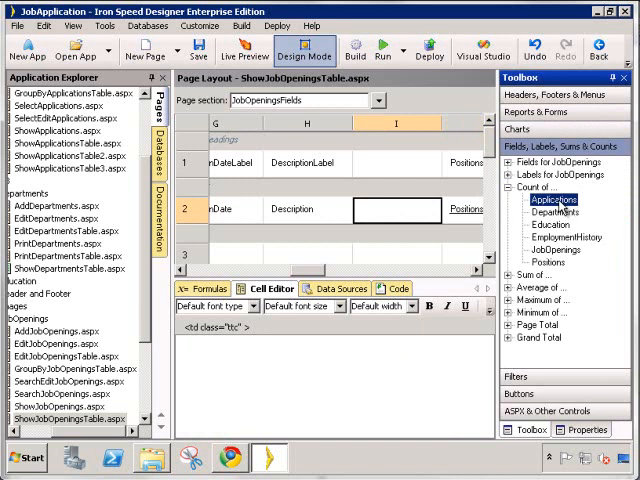
double_click(552, 200)
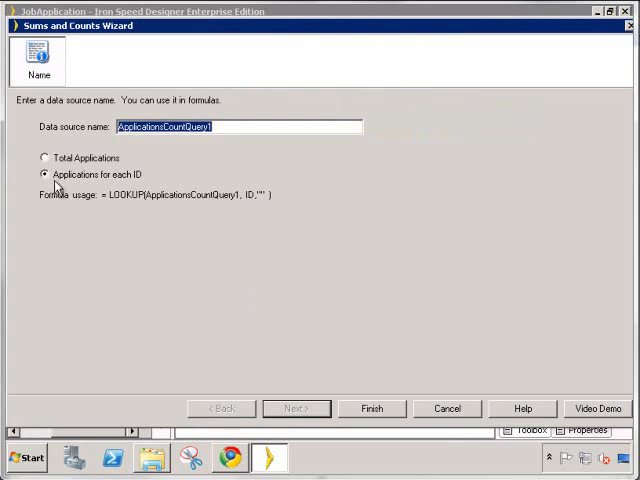
mouse_move(136, 184)
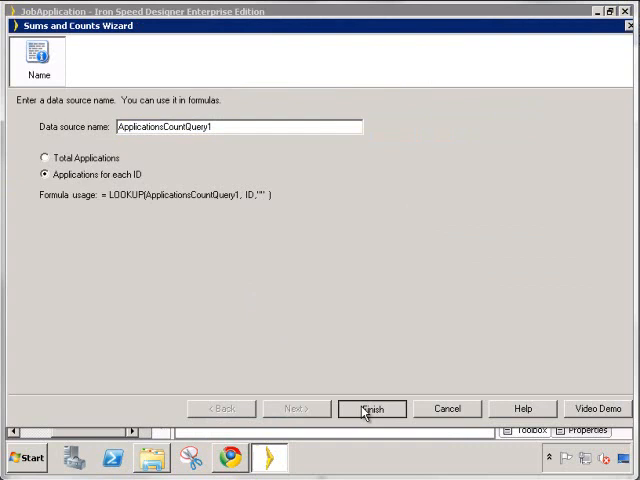
- Finish the Applications count, head it Applications, and view it on the running app's Job Openings page
click(372, 408)
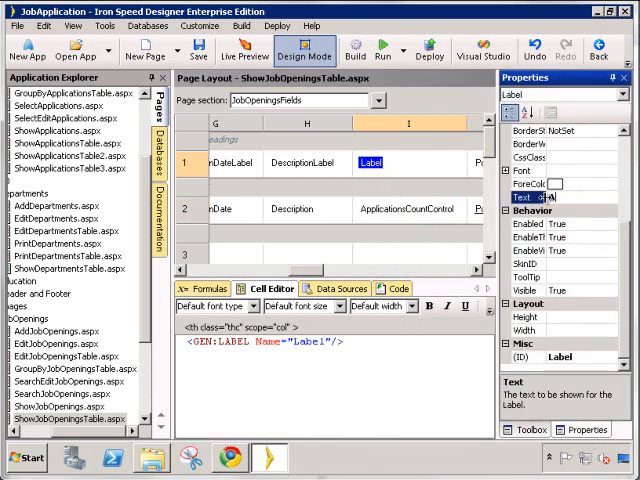
text(Applications)
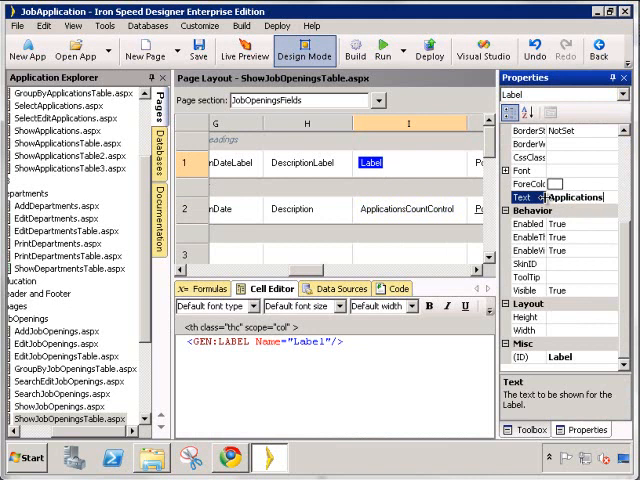
click(384, 56)
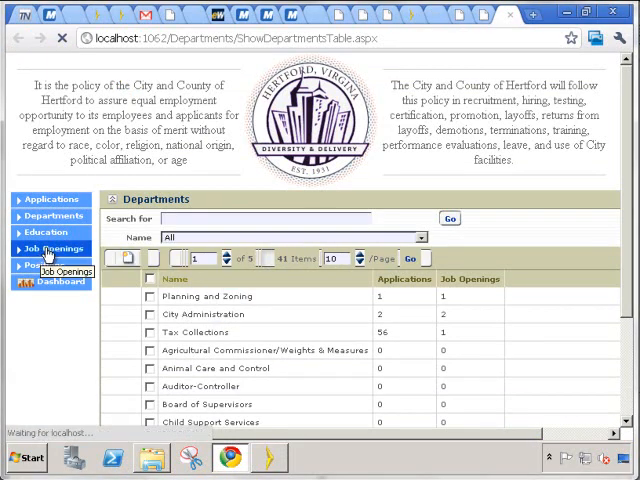
click(54, 248)
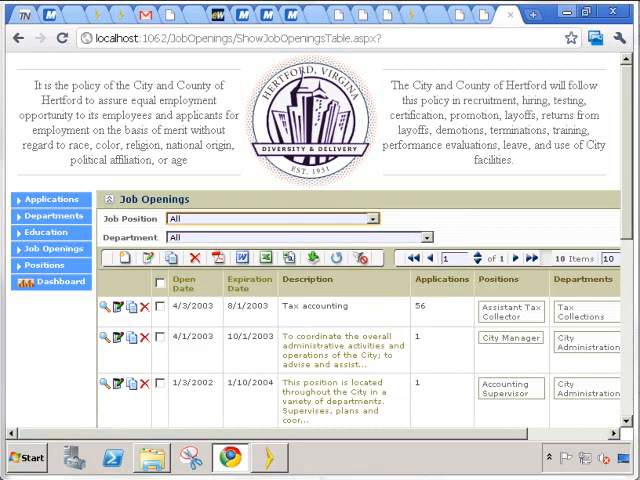
mouse_move(504, 192)
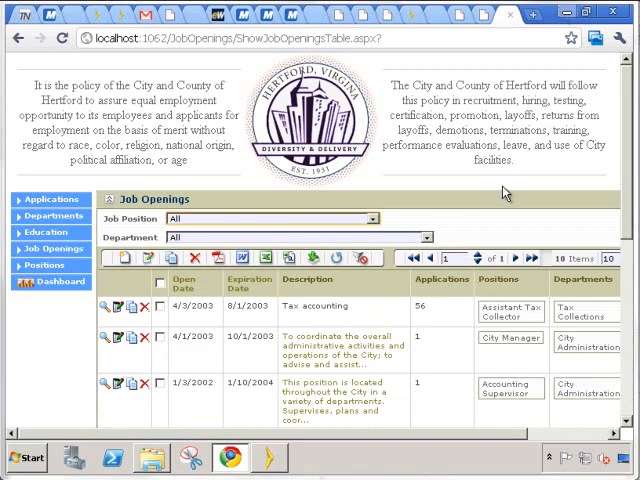